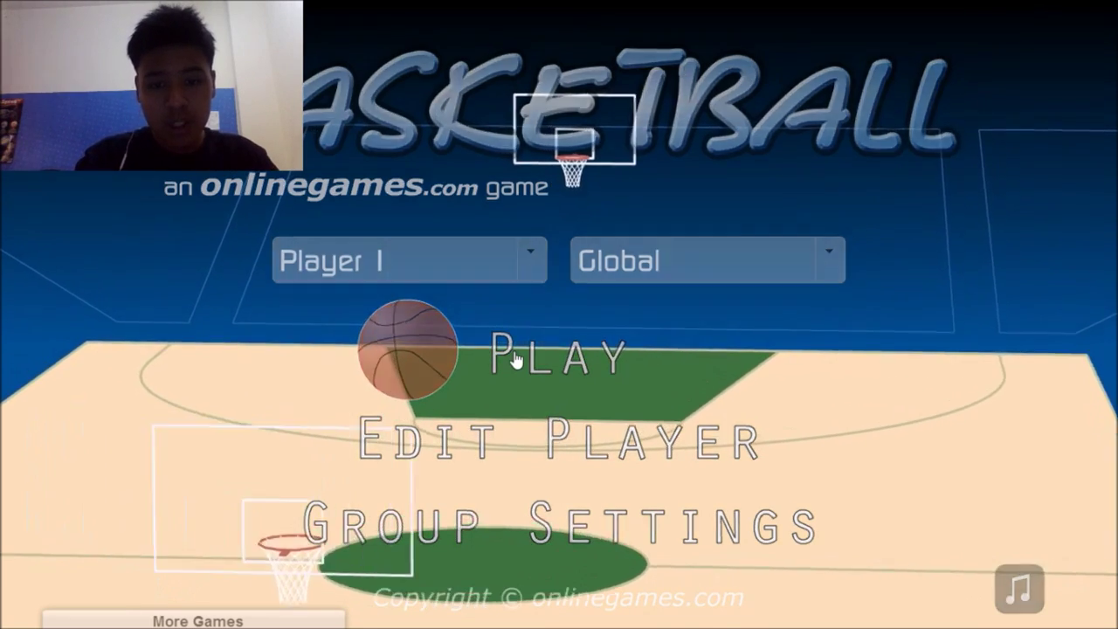
# Play a round with a shot at the hoop, then start a second round from the menu.
pyautogui.click(559, 353)
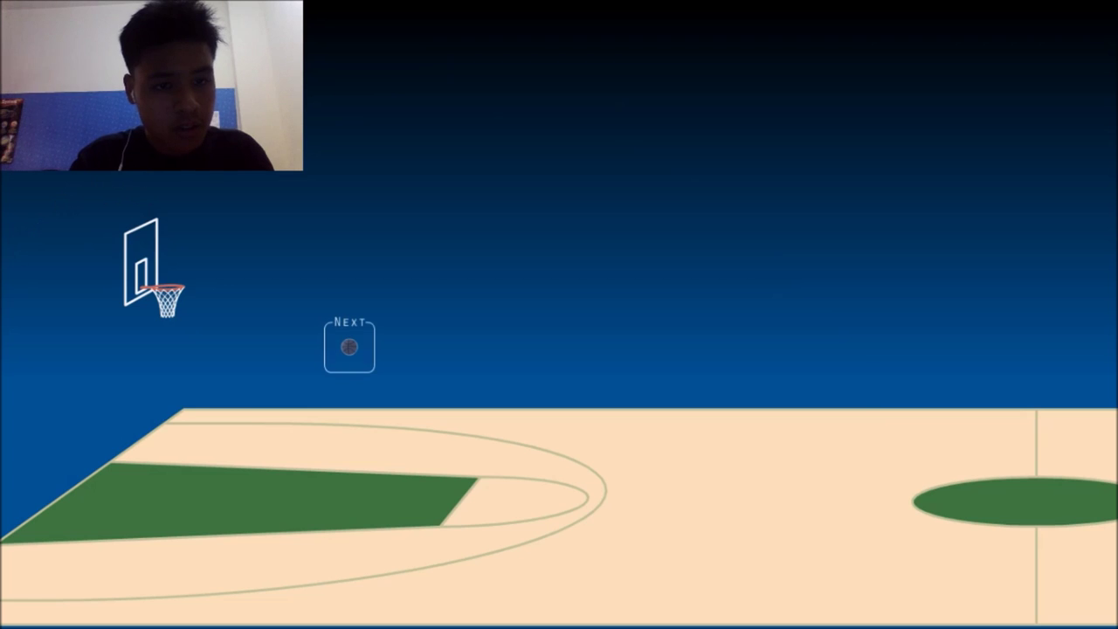
pyautogui.moveTo(350, 346); pyautogui.dragTo(241, 173)
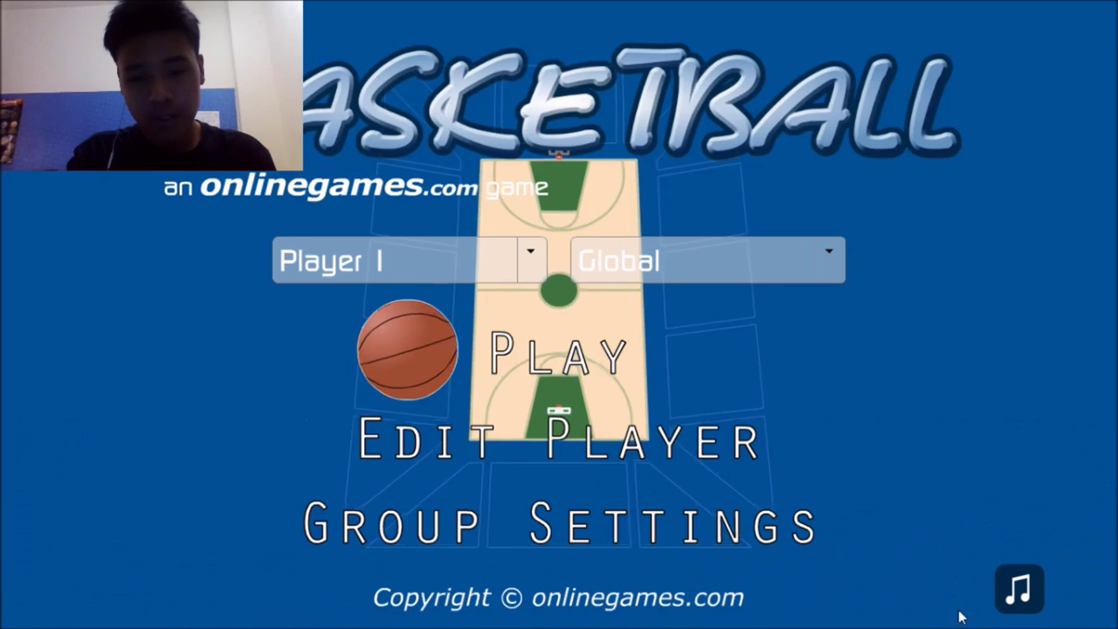
pyautogui.click(559, 441)
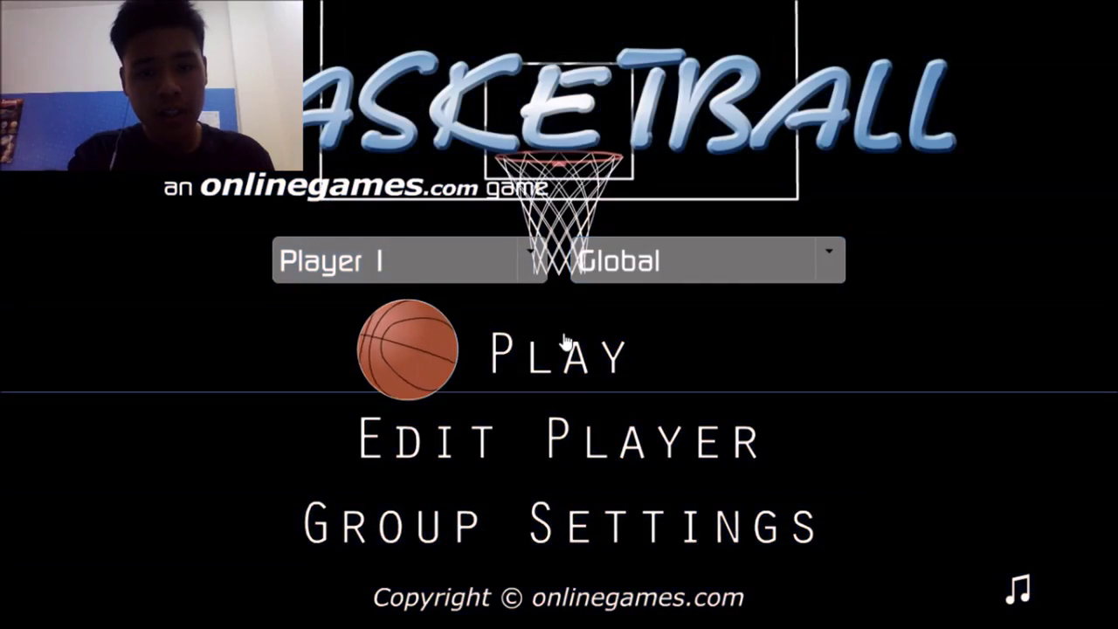
pyautogui.click(556, 353)
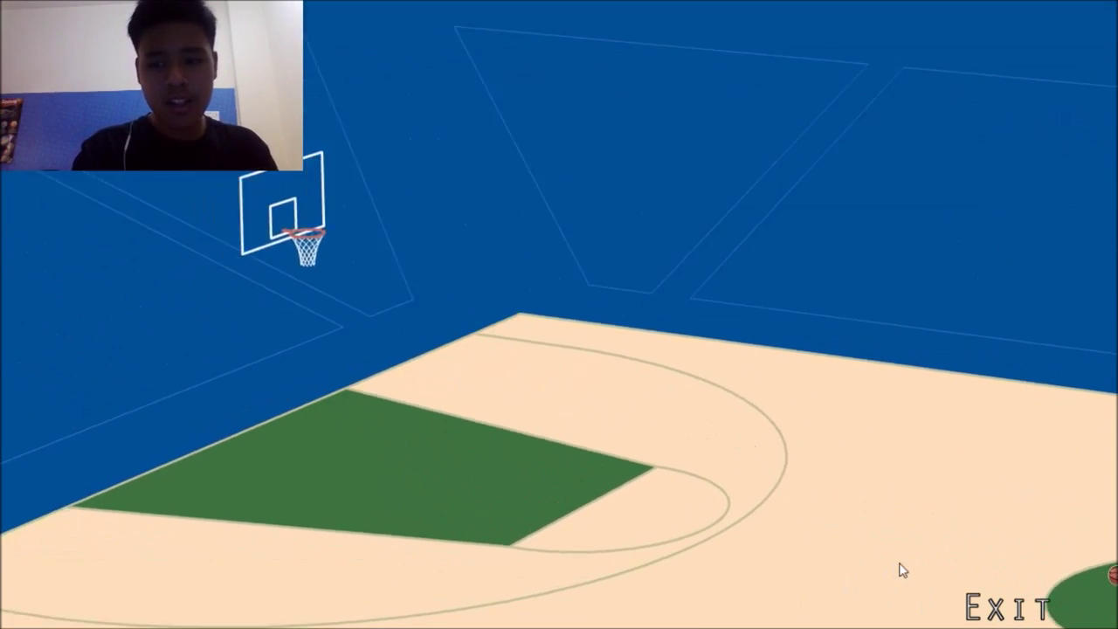
# Return to the main menu, play a third round, and exit back to the menu.
pyautogui.click(1031, 603)
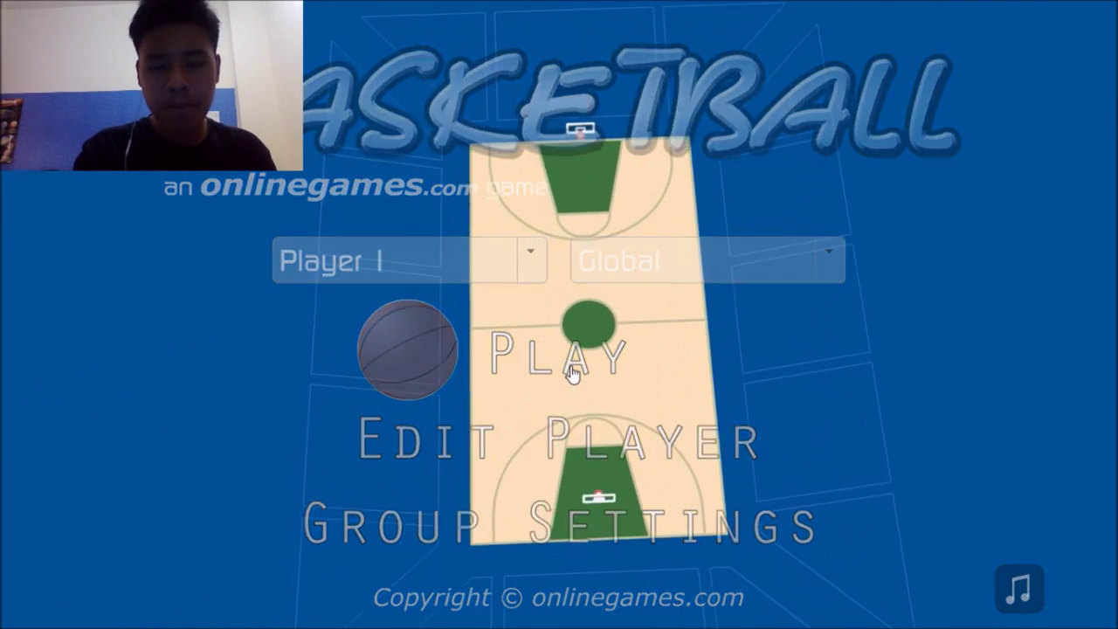
pyautogui.click(563, 356)
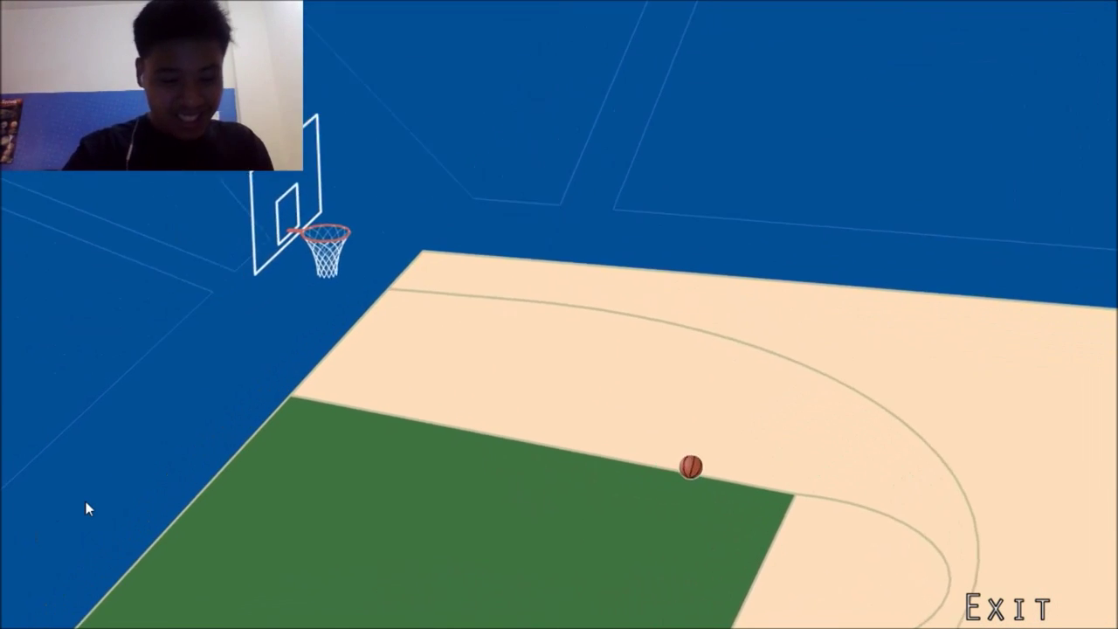
pyautogui.click(1011, 604)
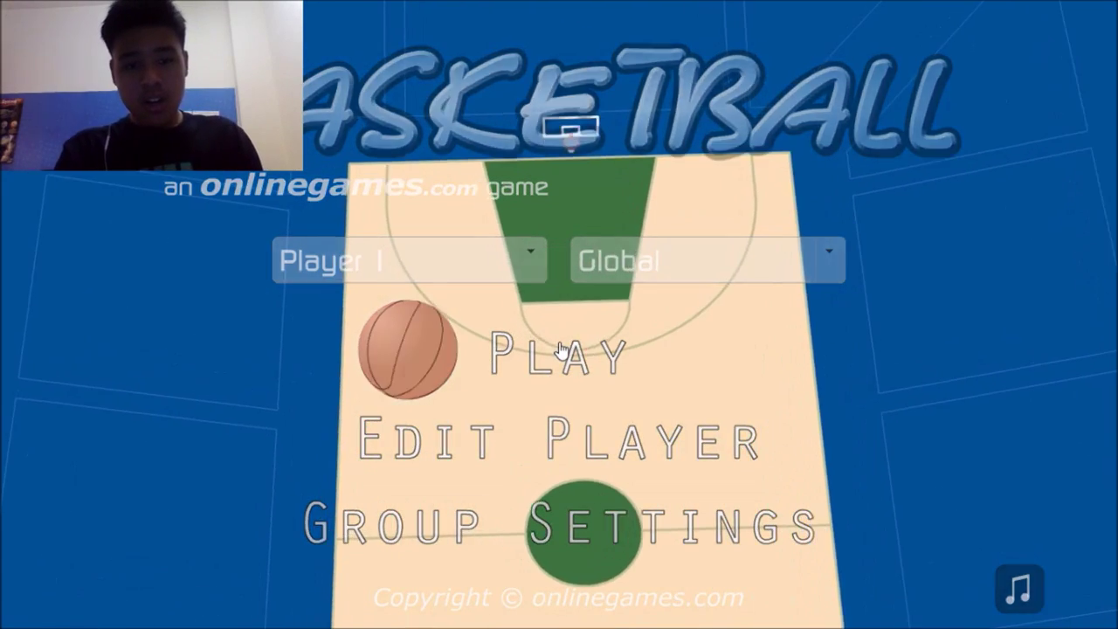
# Play a timed round, taking two shots at the basket before the countdown ends.
pyautogui.click(556, 353)
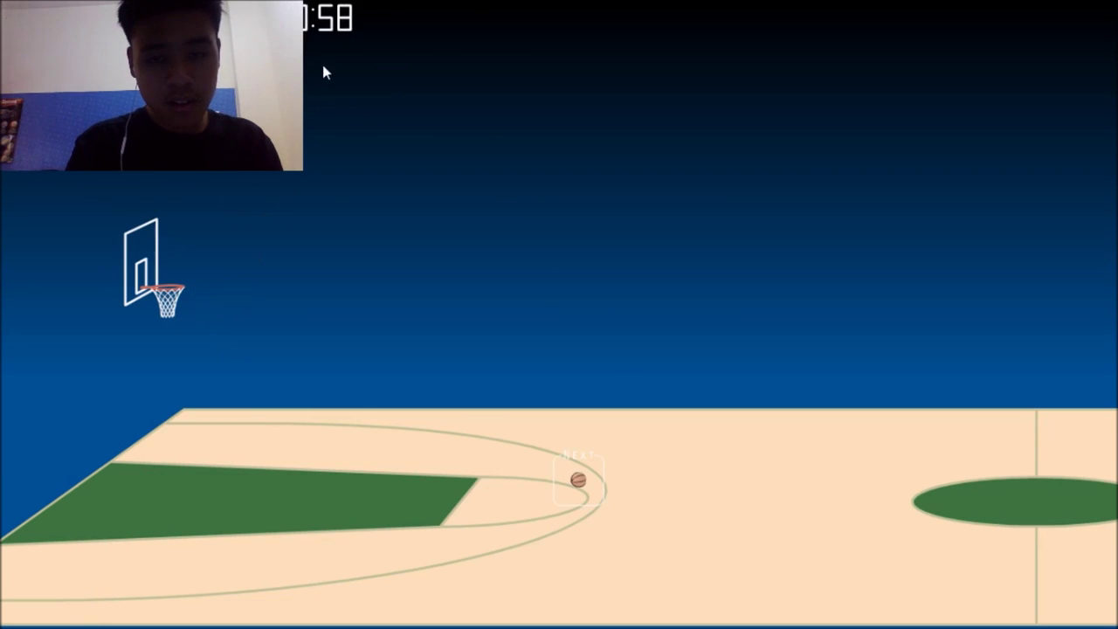
pyautogui.moveTo(580, 479); pyautogui.dragTo(395, 11)
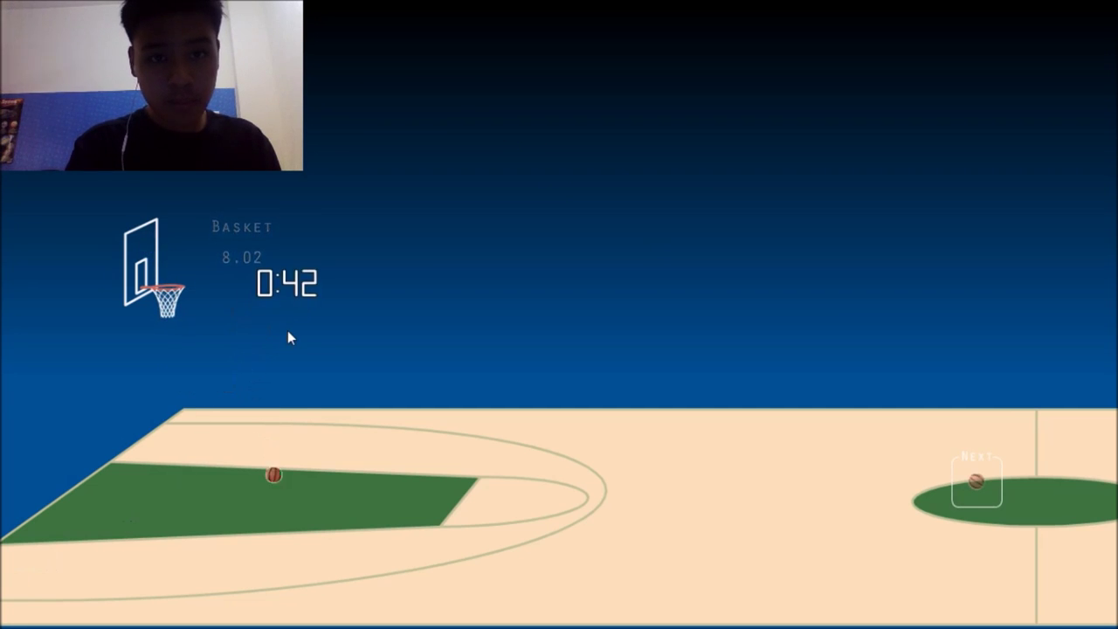
pyautogui.moveTo(273, 476); pyautogui.dragTo(534, 26)
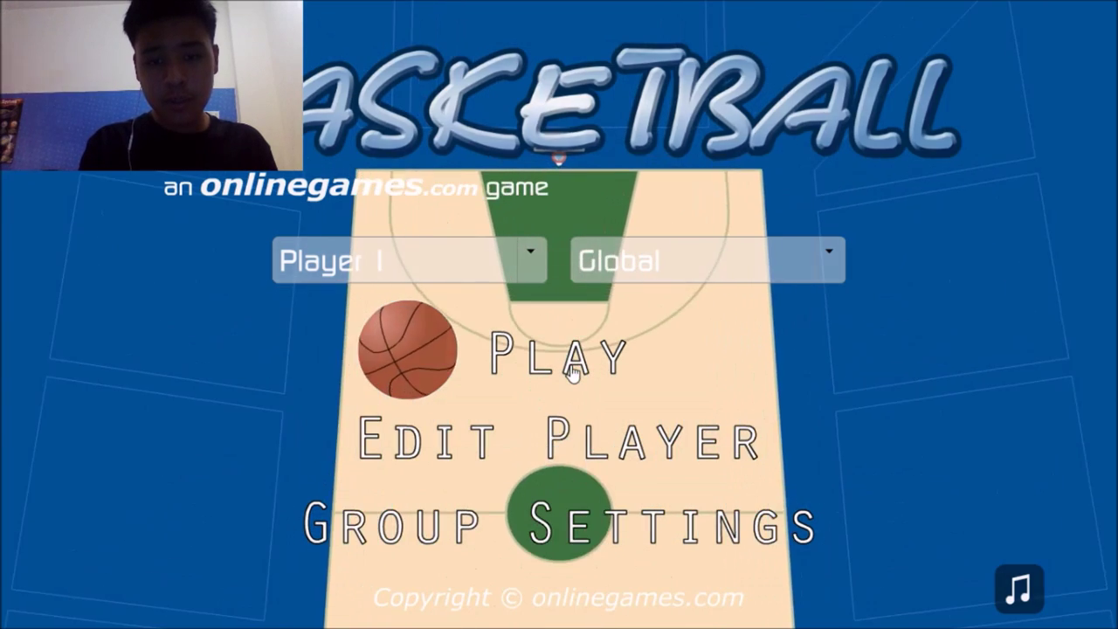
pyautogui.click(556, 356)
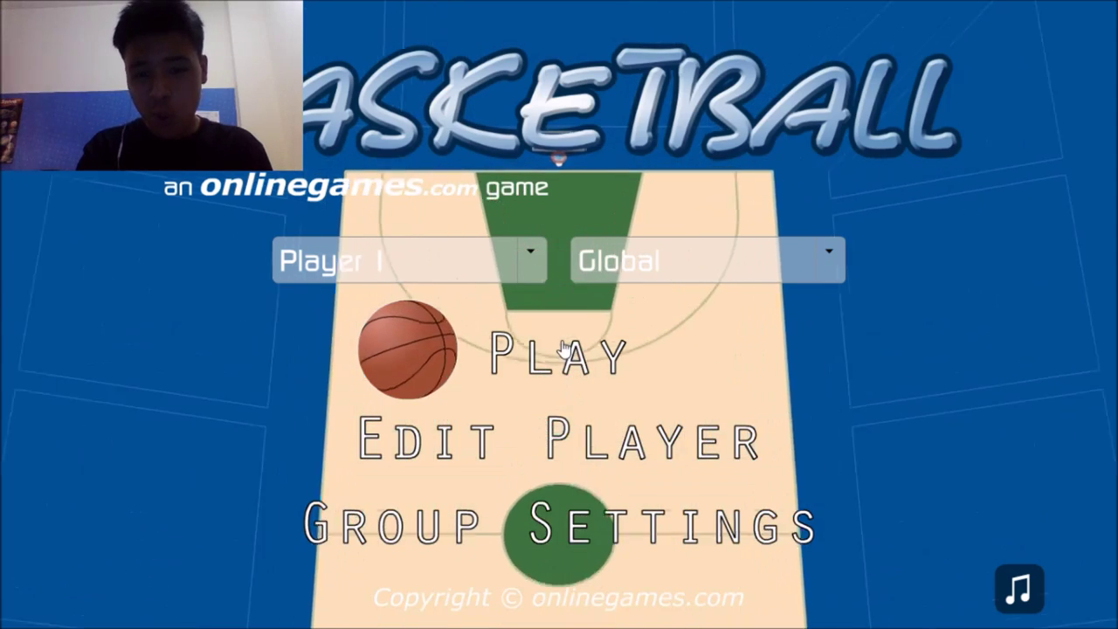
# Launch another shooting round from the main menu's Play button.
pyautogui.click(559, 353)
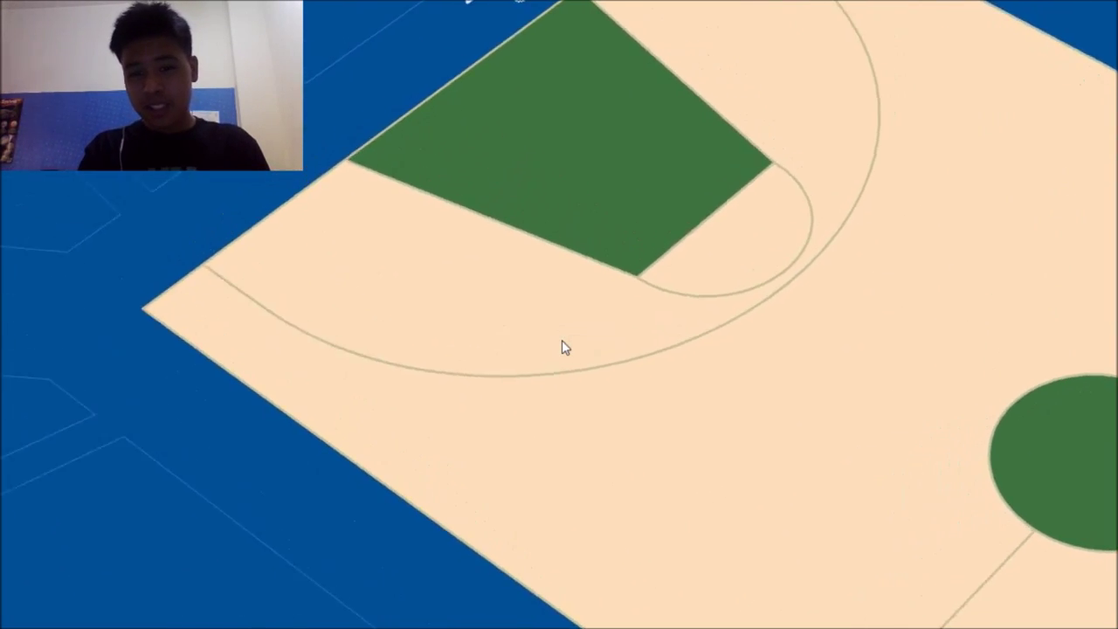